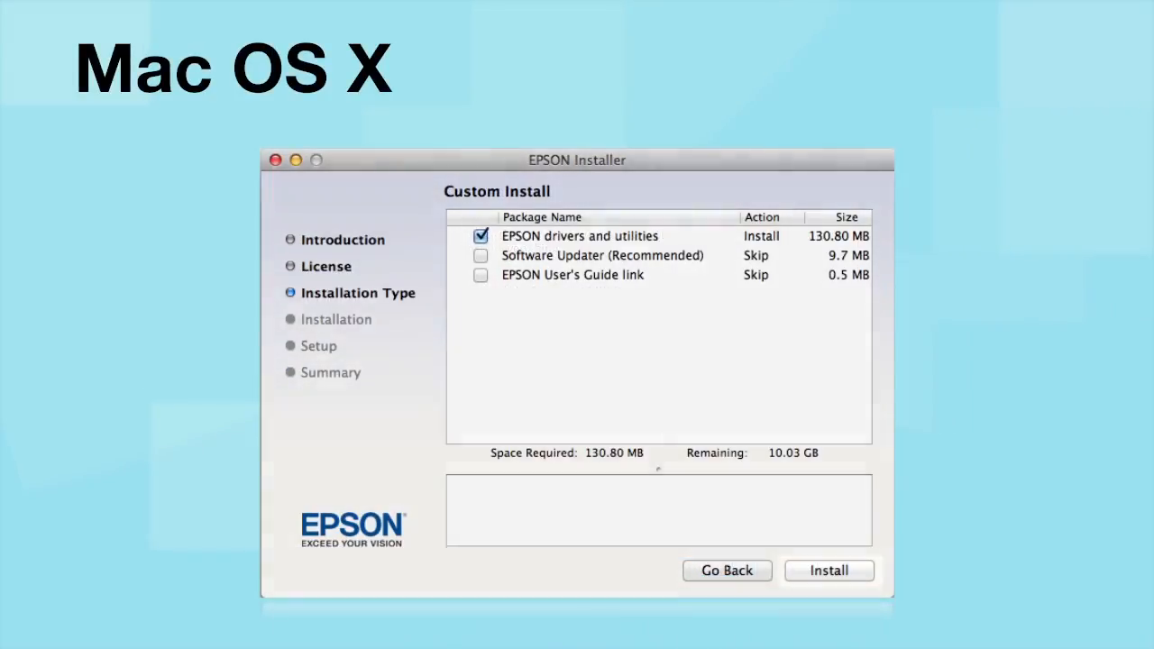
Install only the EPSON drivers and utilities from the Custom Install page
left_click(828, 570)
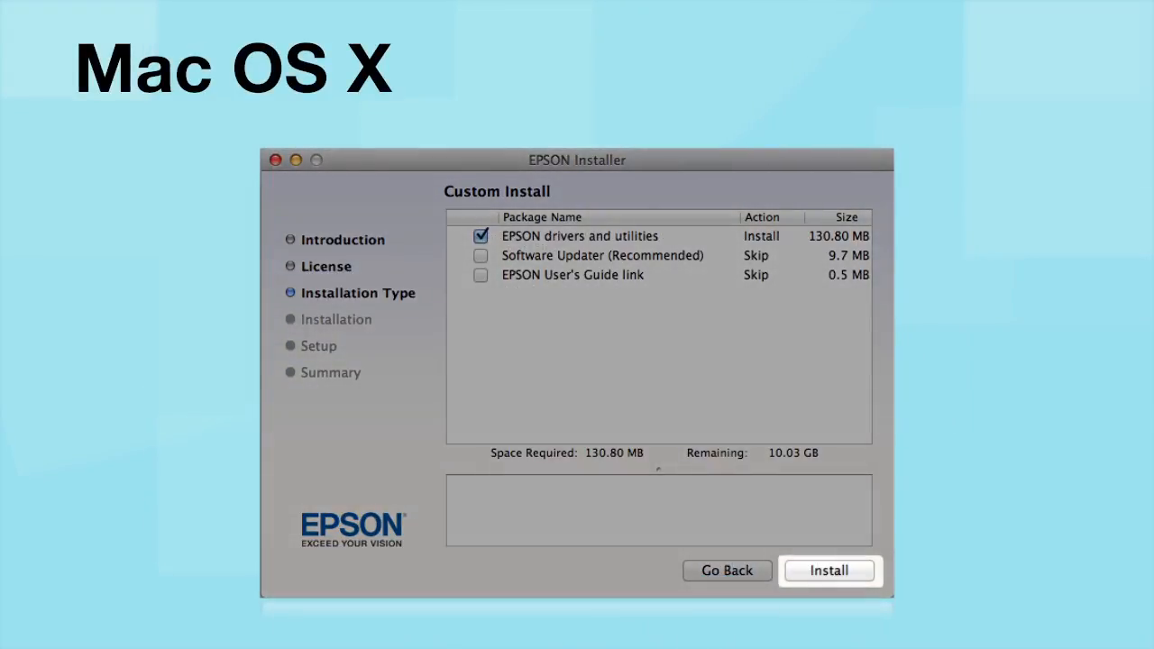
left_click(828, 570)
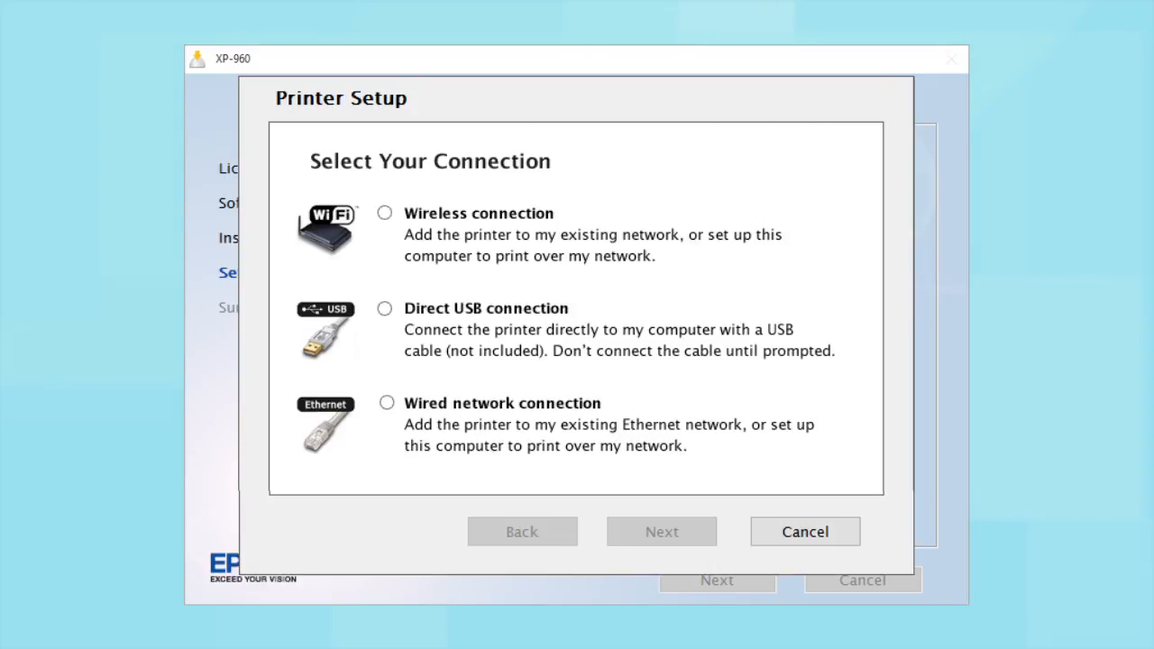
Choose wireless connection, first-time printer setup, and the printer-buttons setup method
left_click(384, 213)
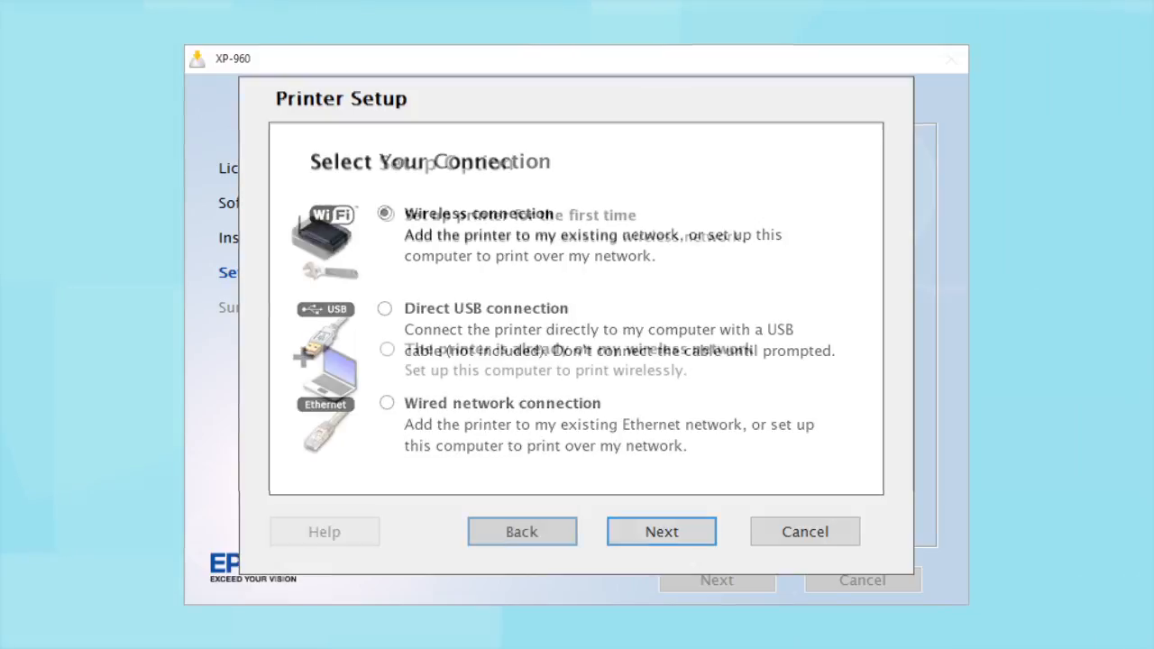
left_click(661, 532)
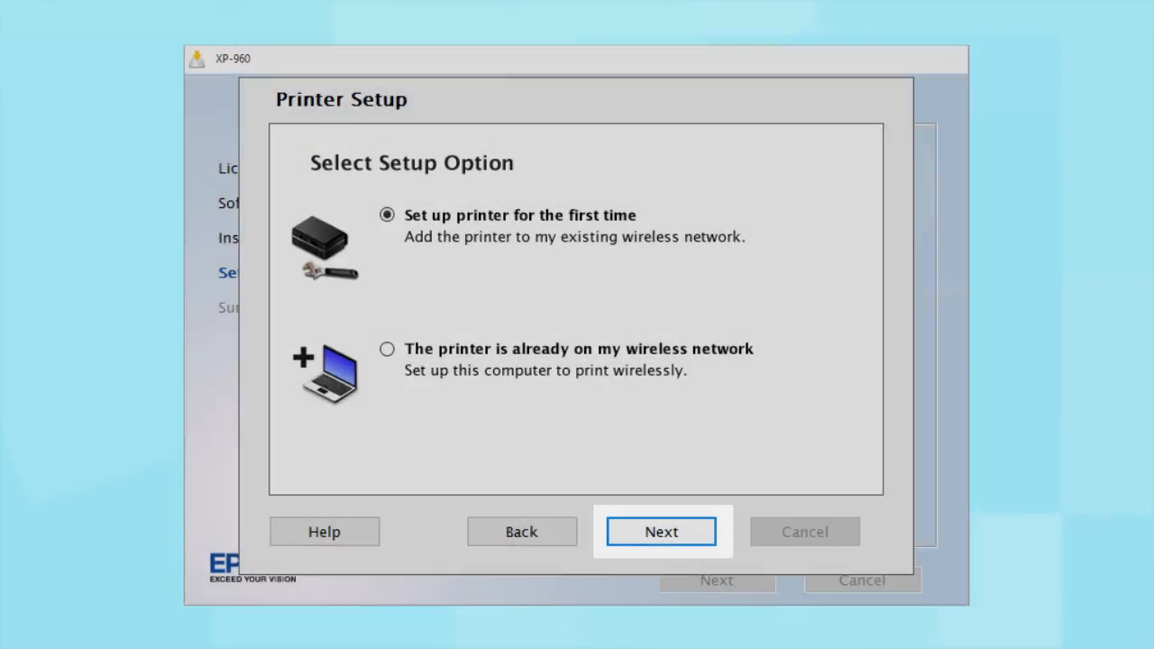
left_click(661, 531)
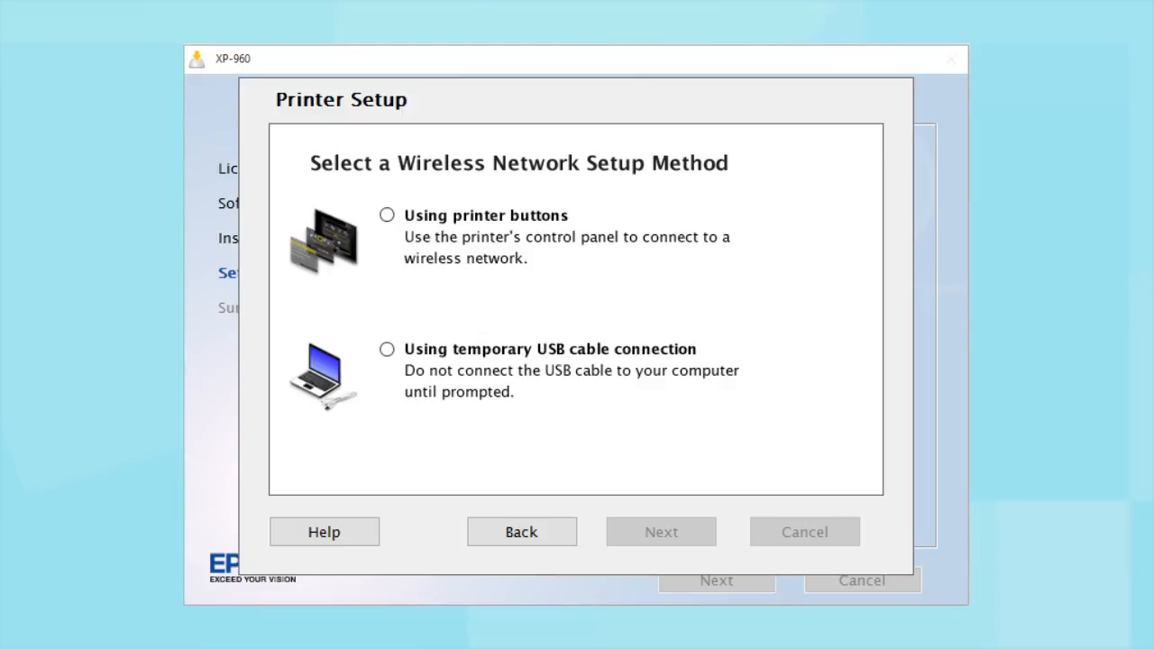
left_click(386, 214)
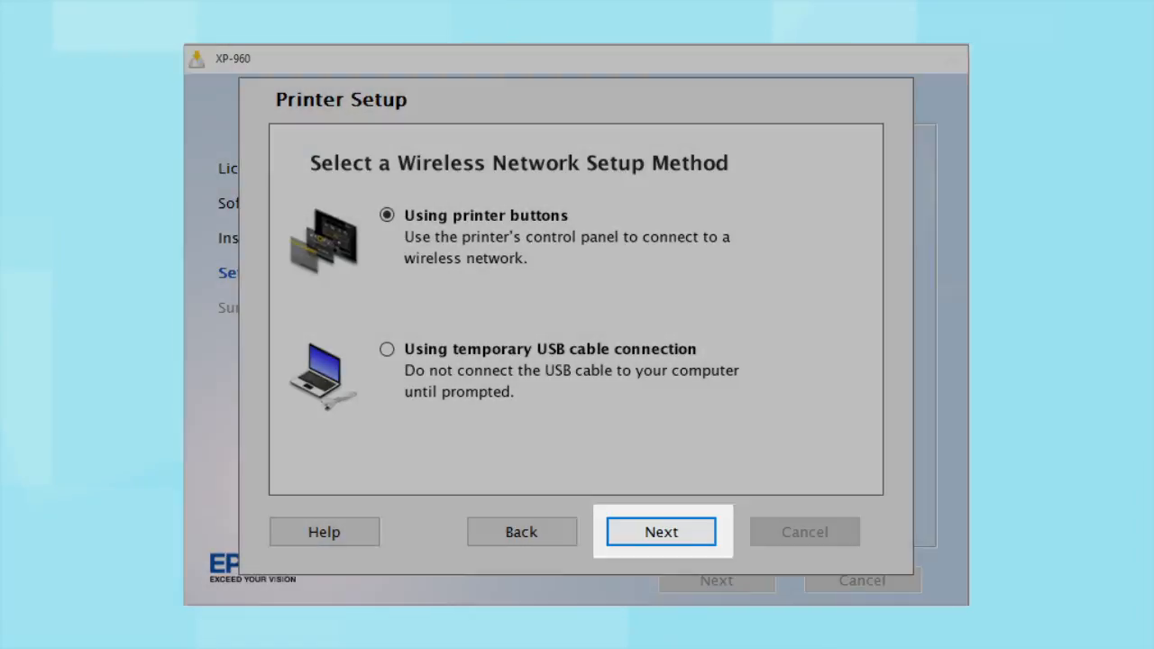
left_click(661, 532)
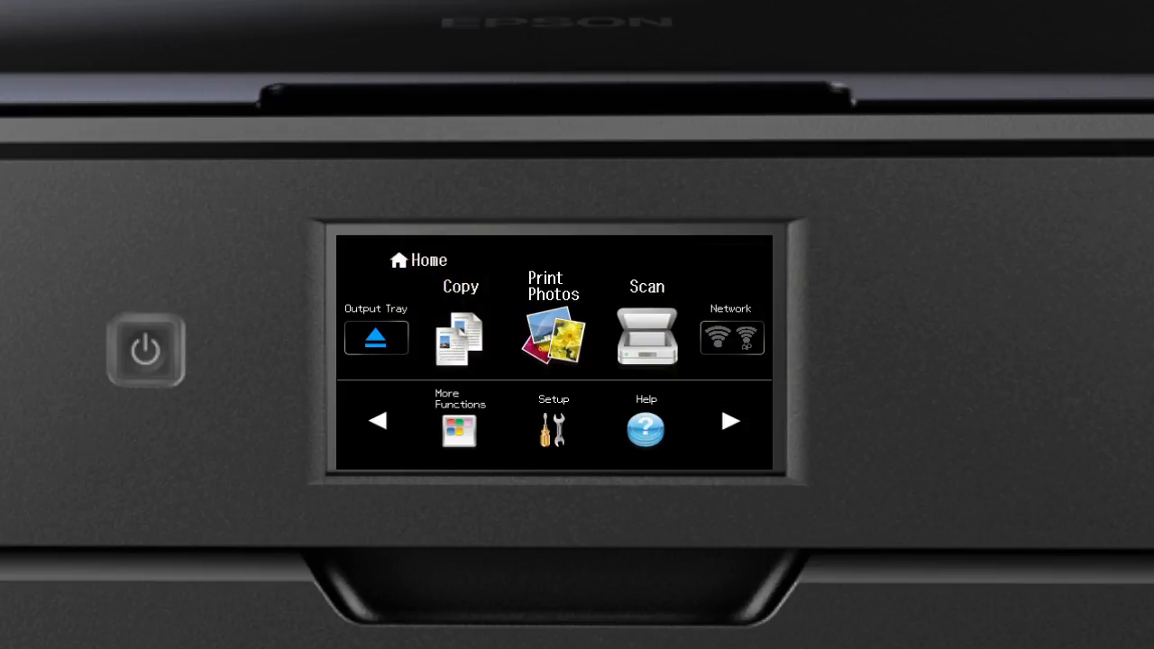
On the printer panel, launch Network > Wi-Fi (Recommended) > Start Setup > Wi-Fi Setup Wizard
left_click(732, 337)
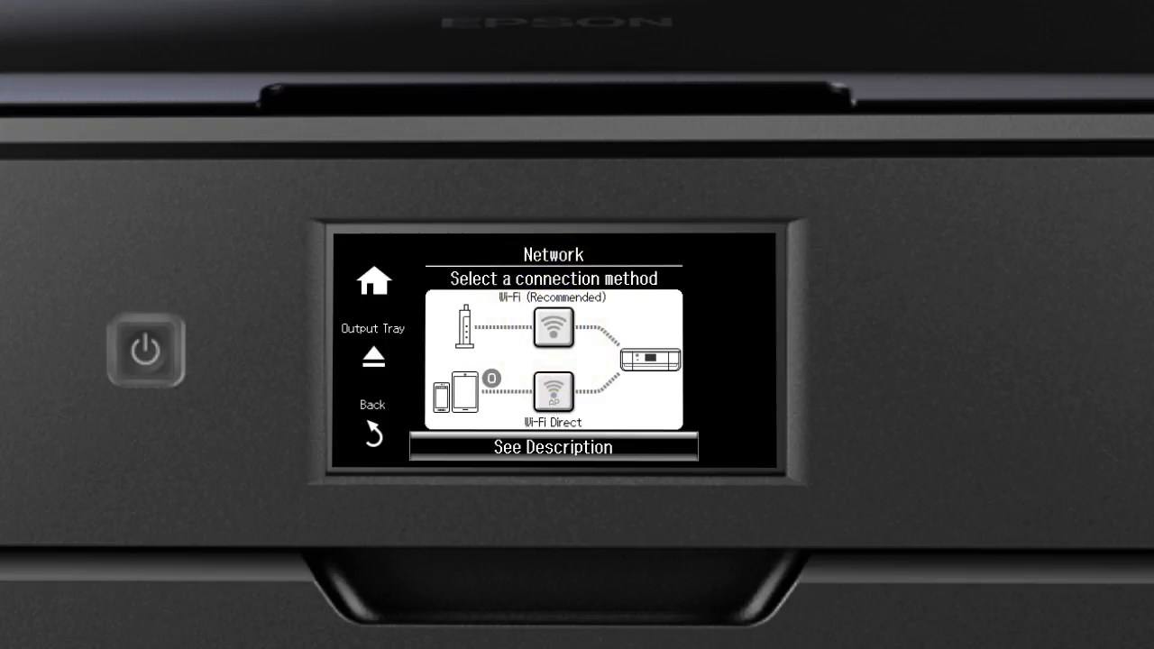
left_click(553, 328)
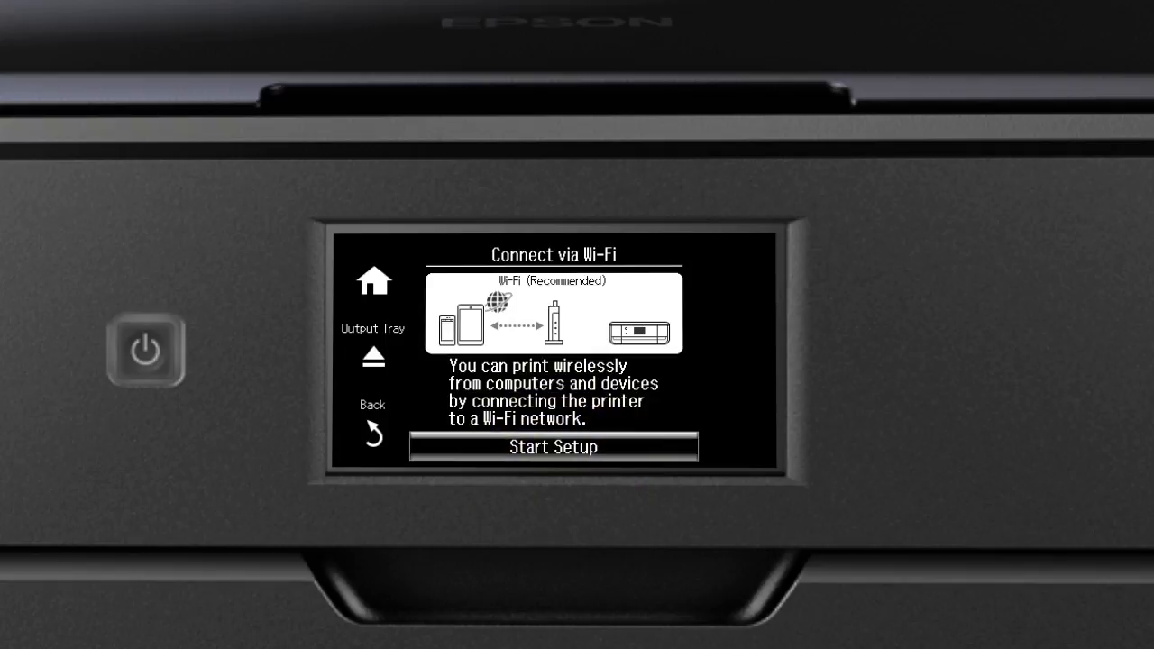
left_click(553, 447)
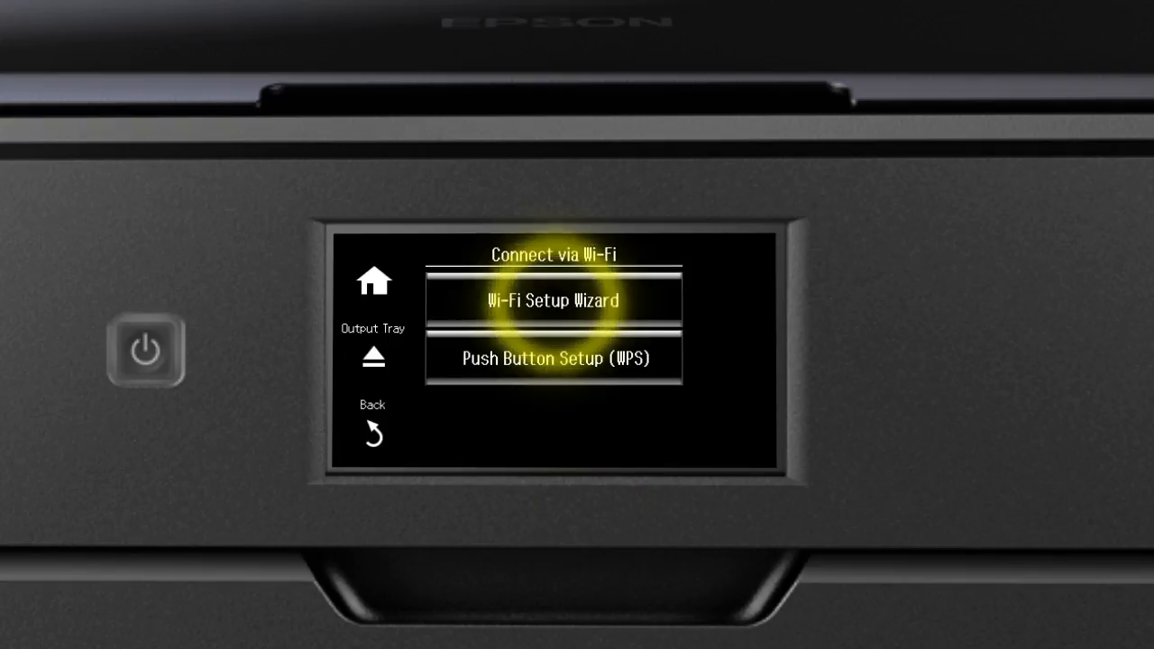
left_click(554, 300)
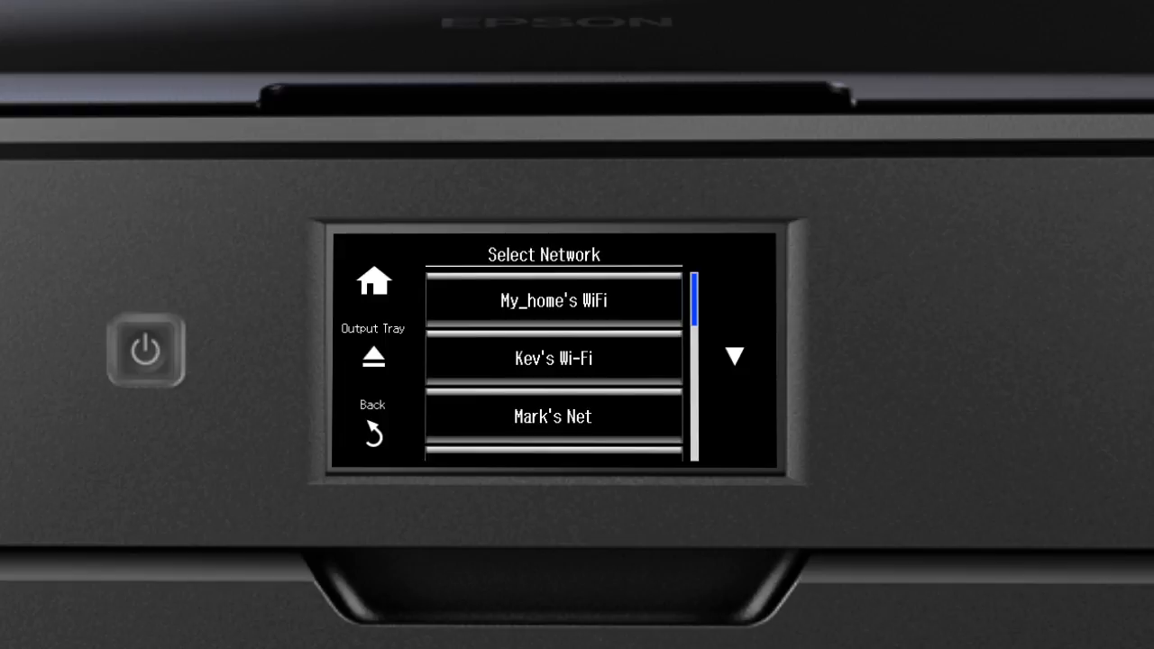
left_click(553, 300)
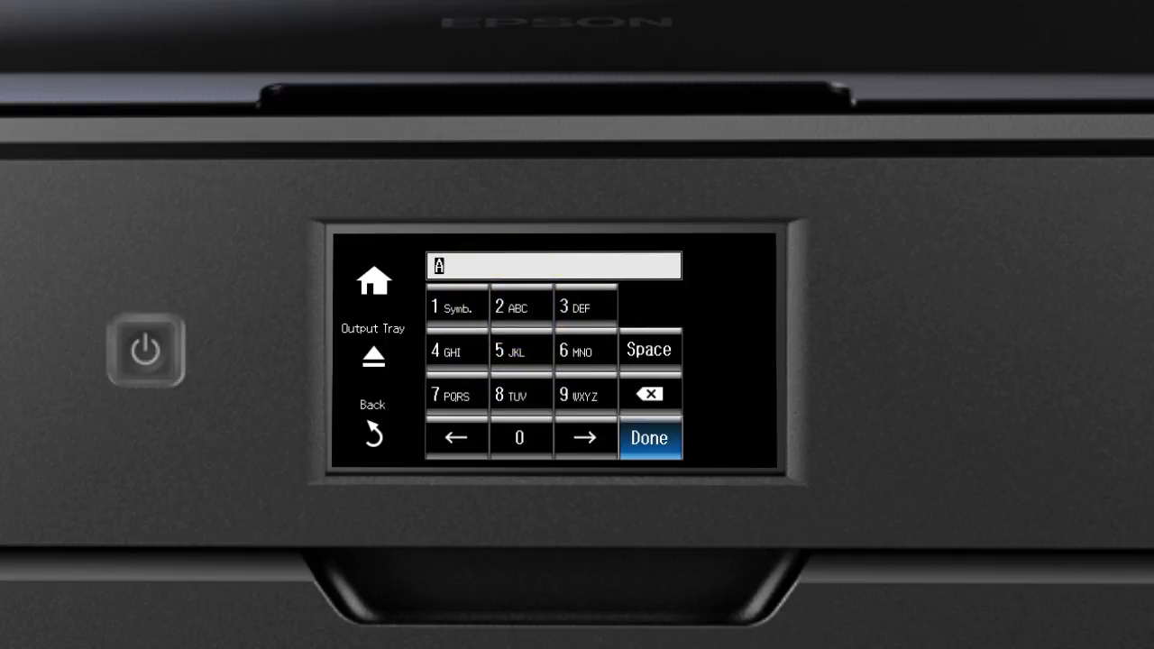
left_click(521, 307)
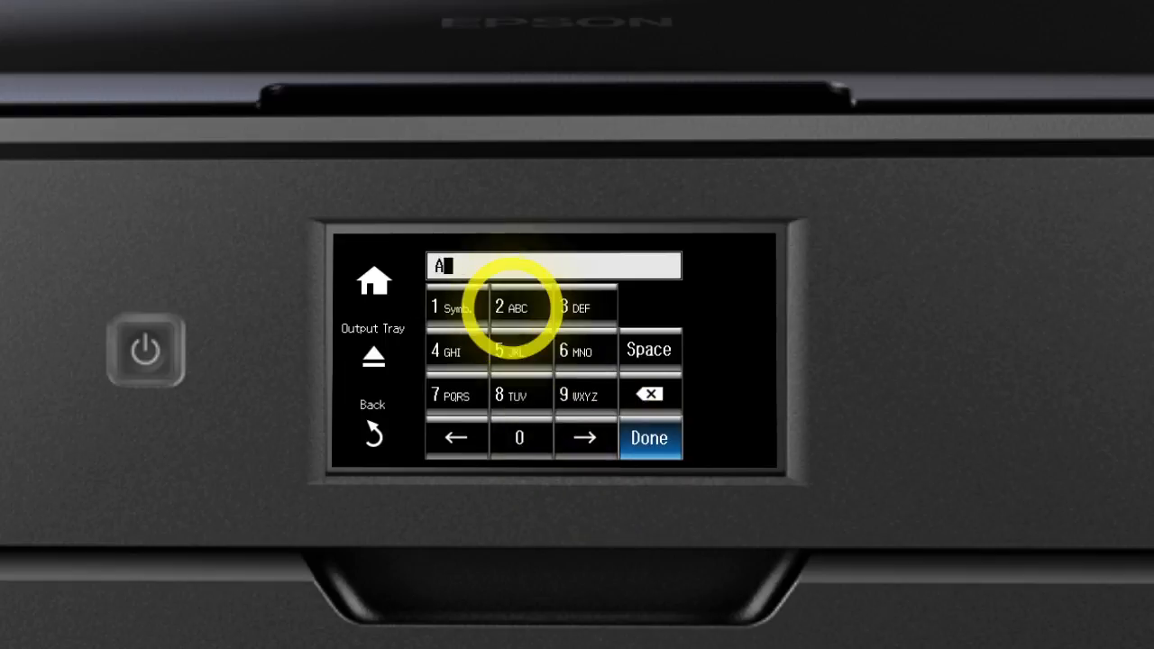
left_click(520, 308)
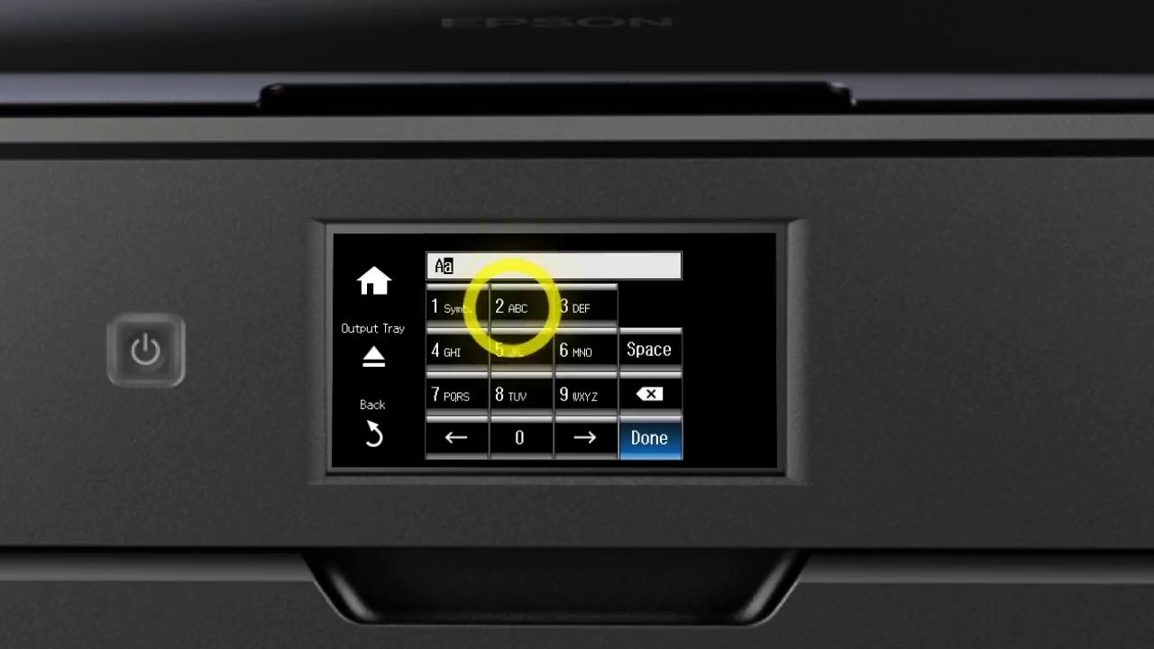
left_click(521, 307)
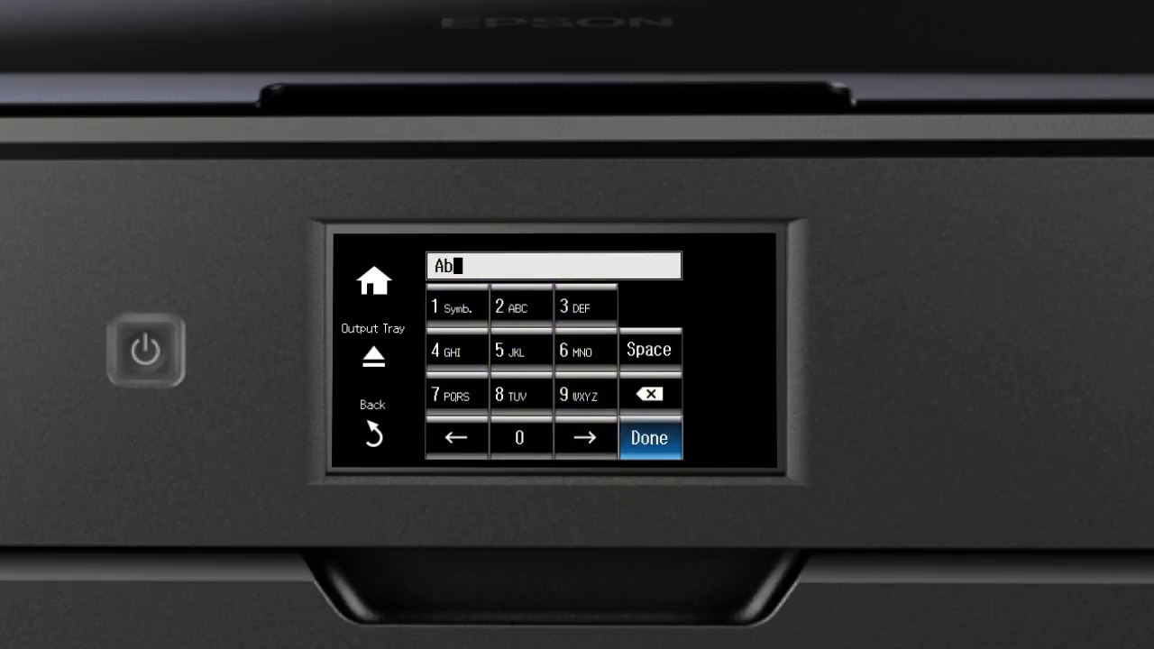
left_click(456, 306)
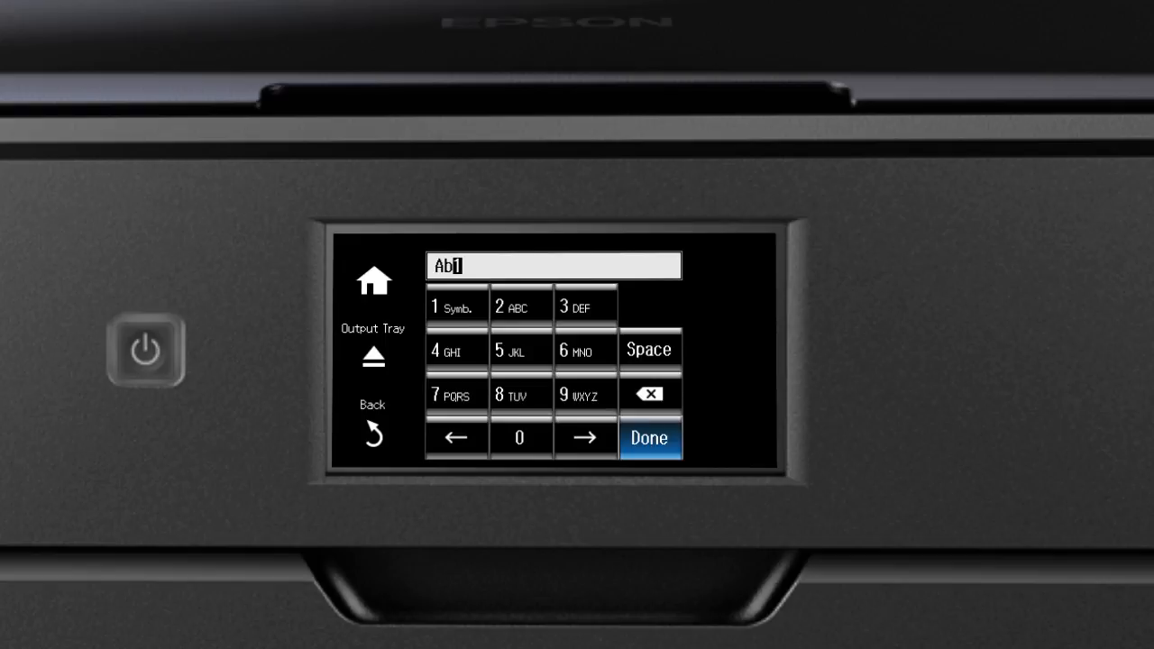
left_click(649, 393)
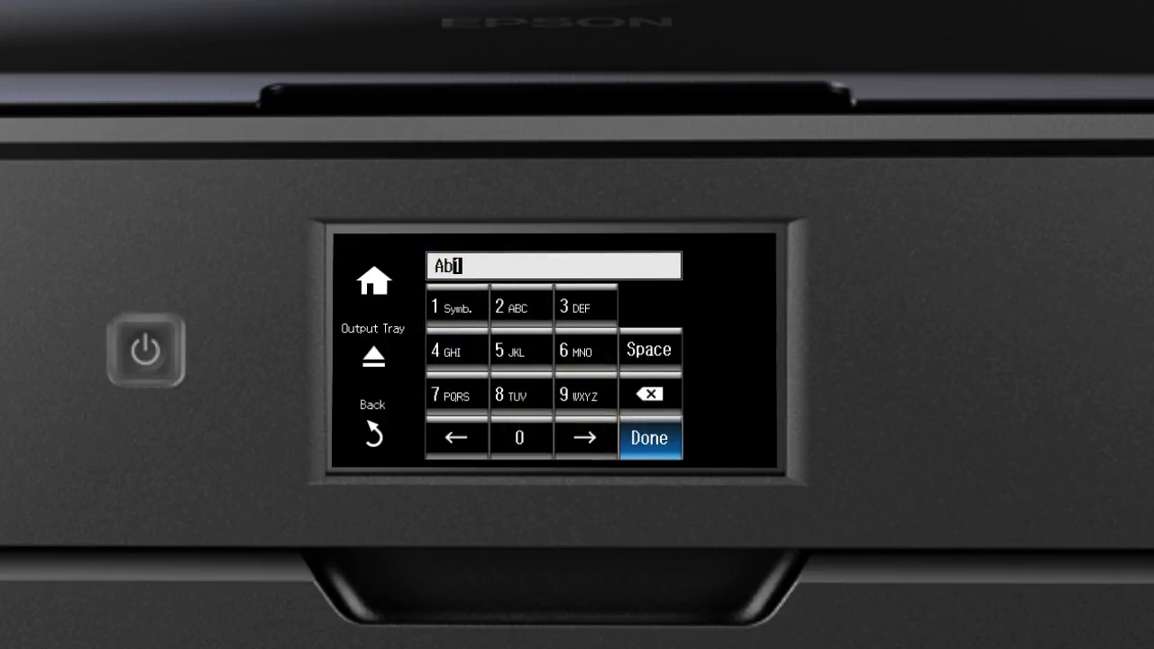
Submit the password, proceed past Confirm Settings, and dismiss Setup complete
left_click(650, 439)
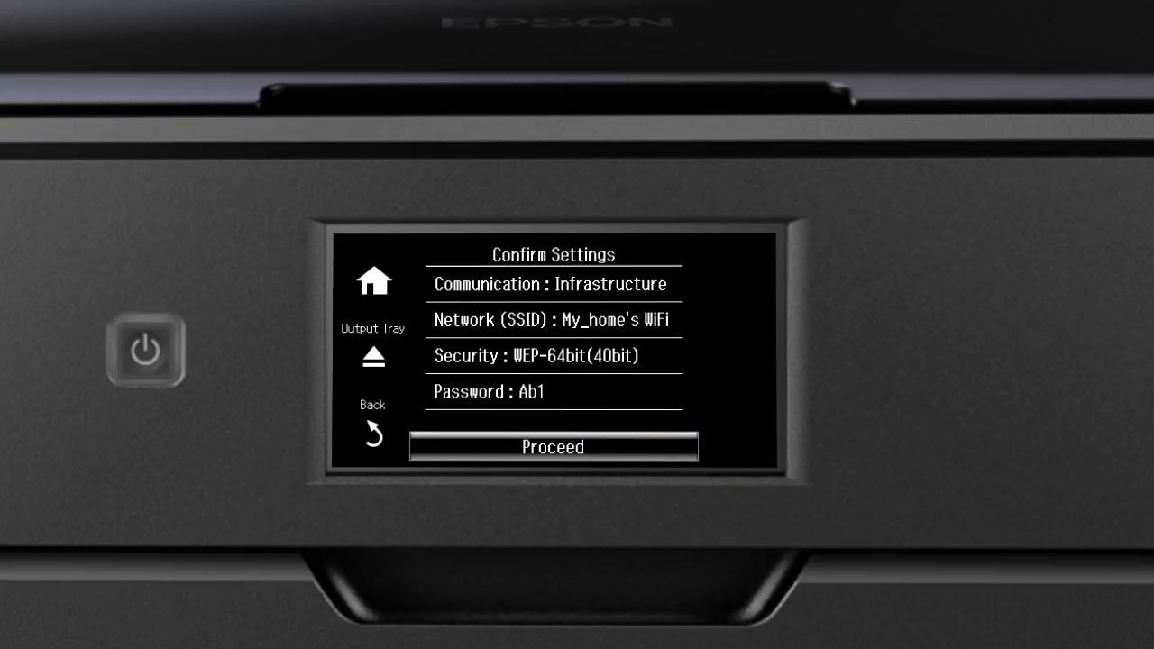
left_click(553, 448)
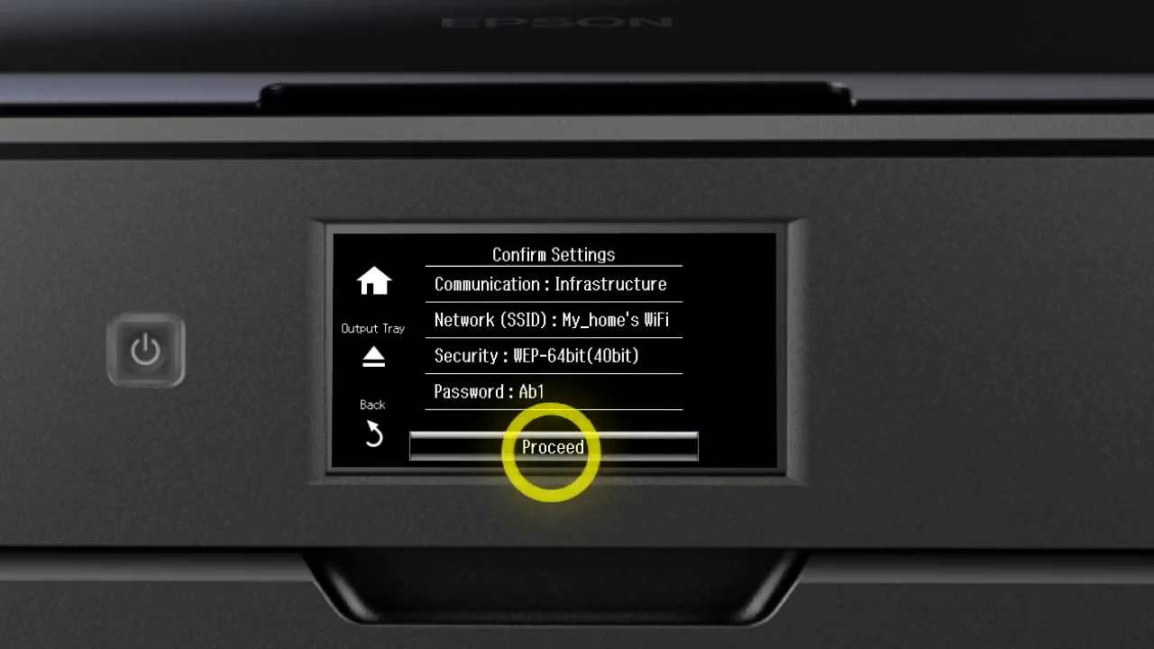
left_click(553, 447)
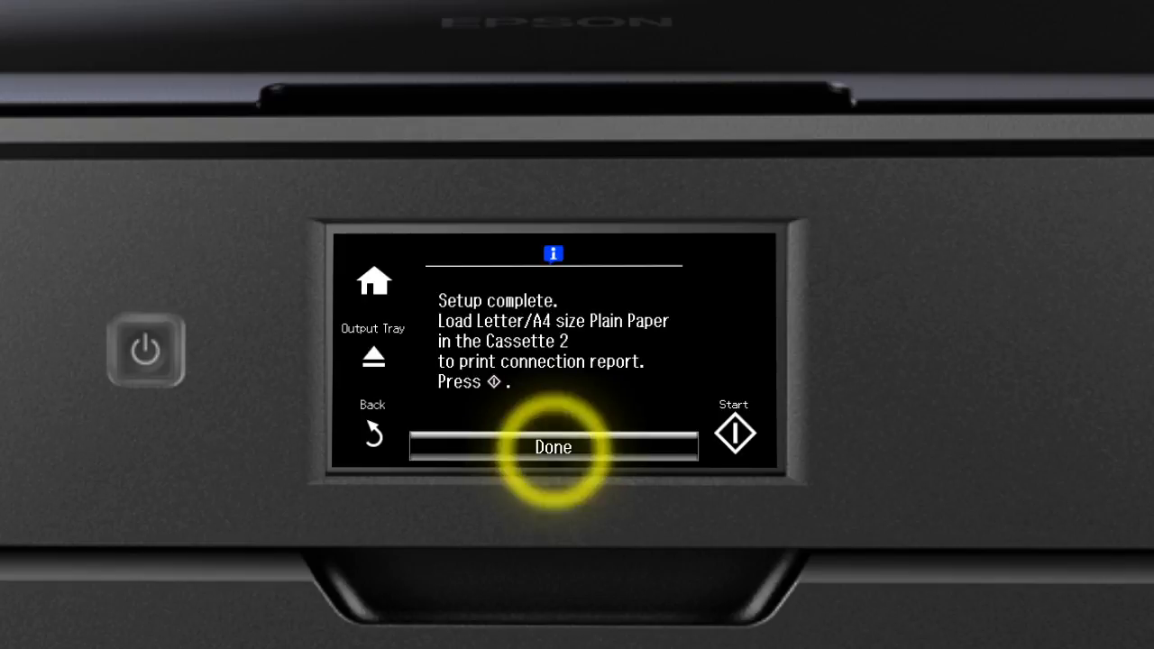
left_click(553, 446)
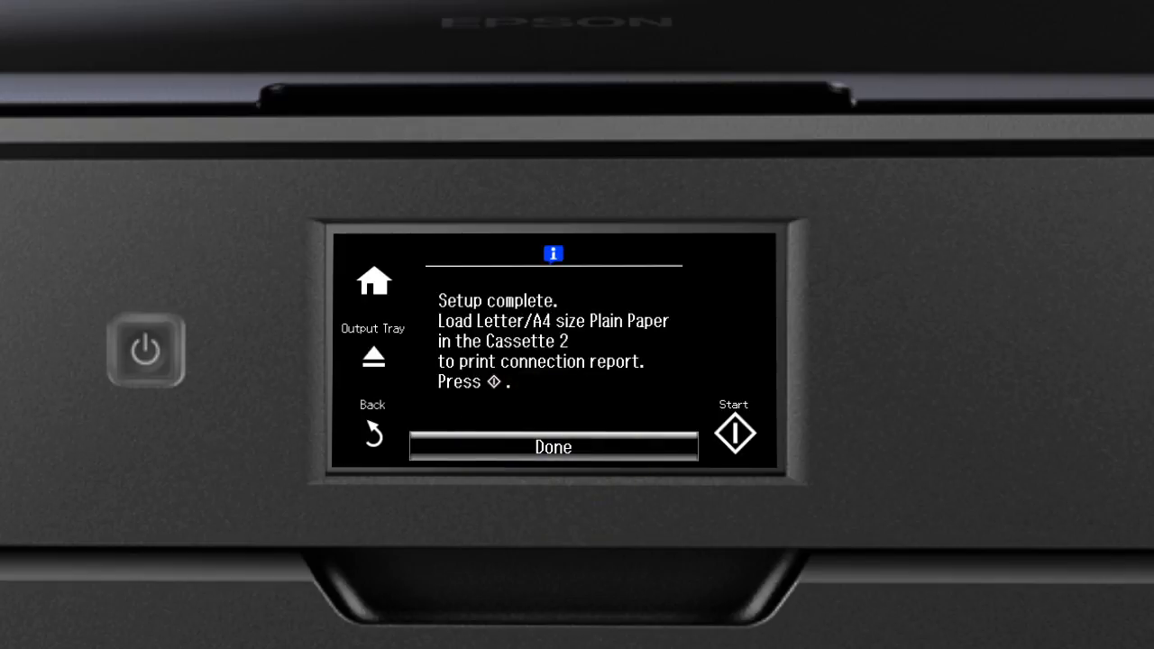
left_click(734, 431)
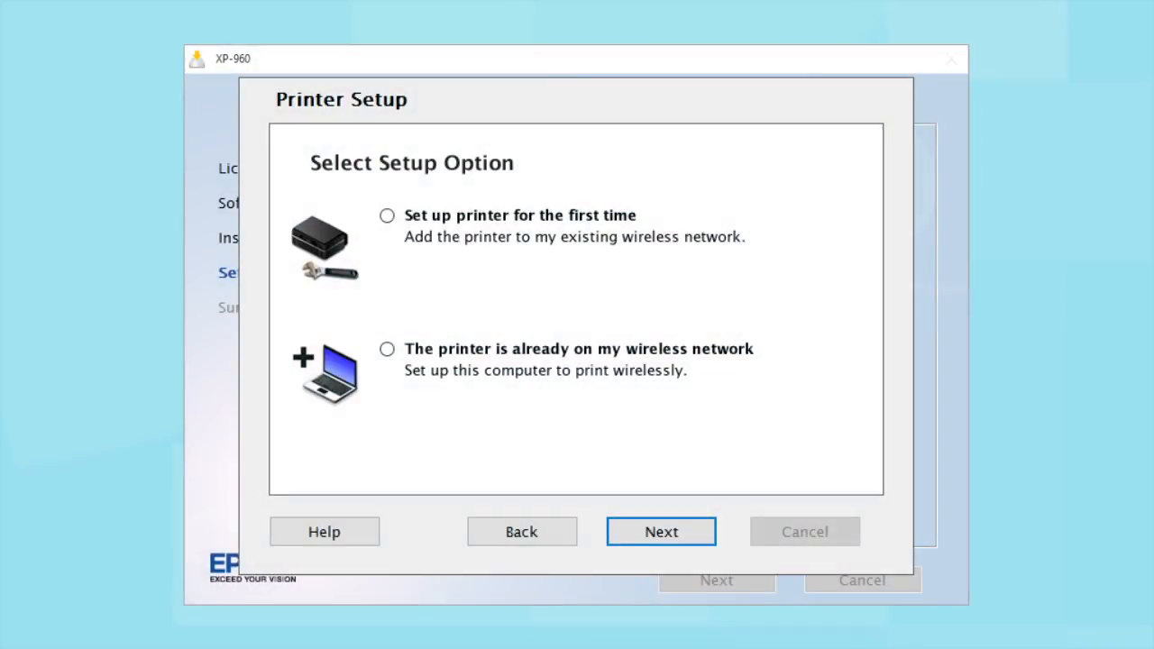
Choose 'The printer is already on my wireless network' in Select Setup Option
left_click(387, 349)
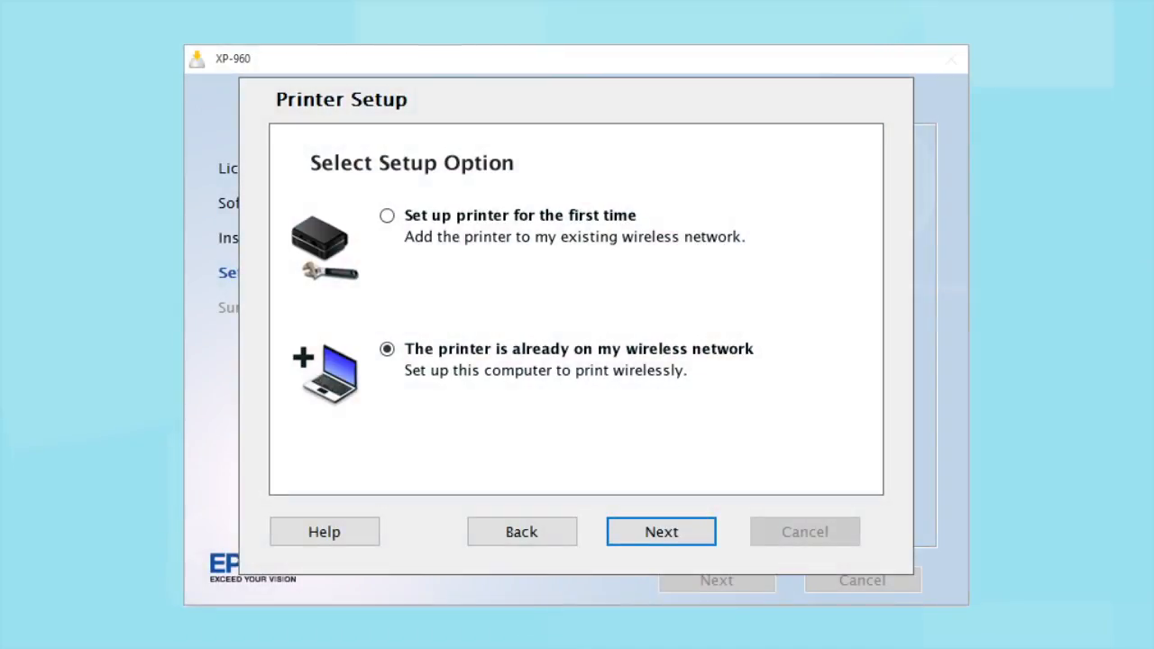
left_click(578, 361)
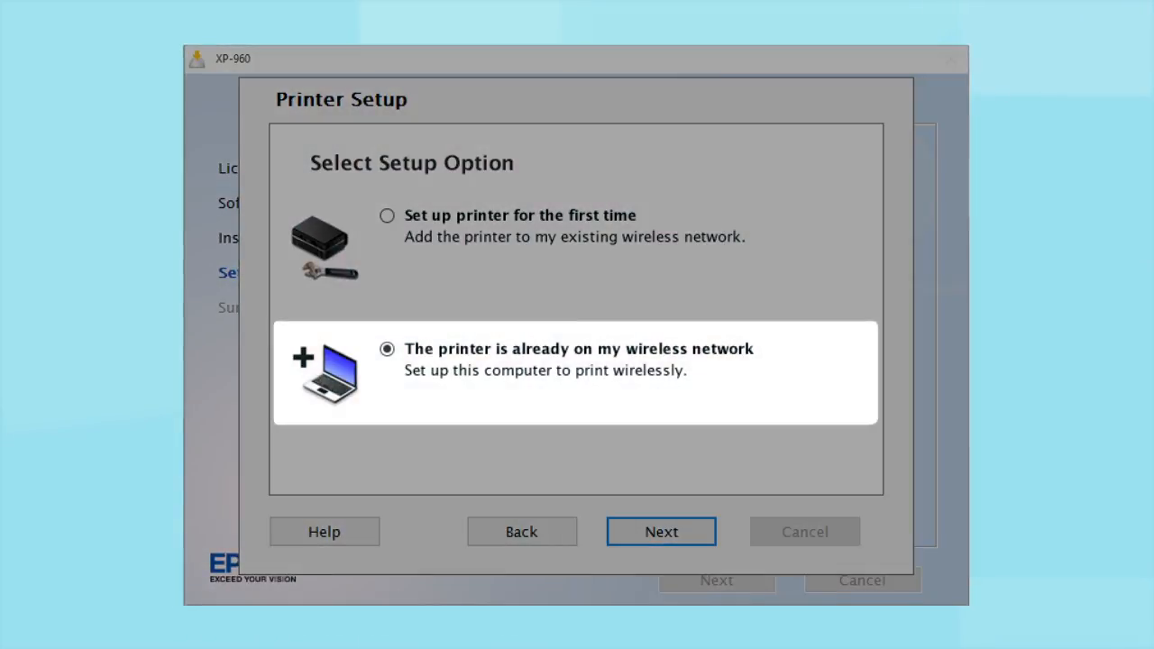